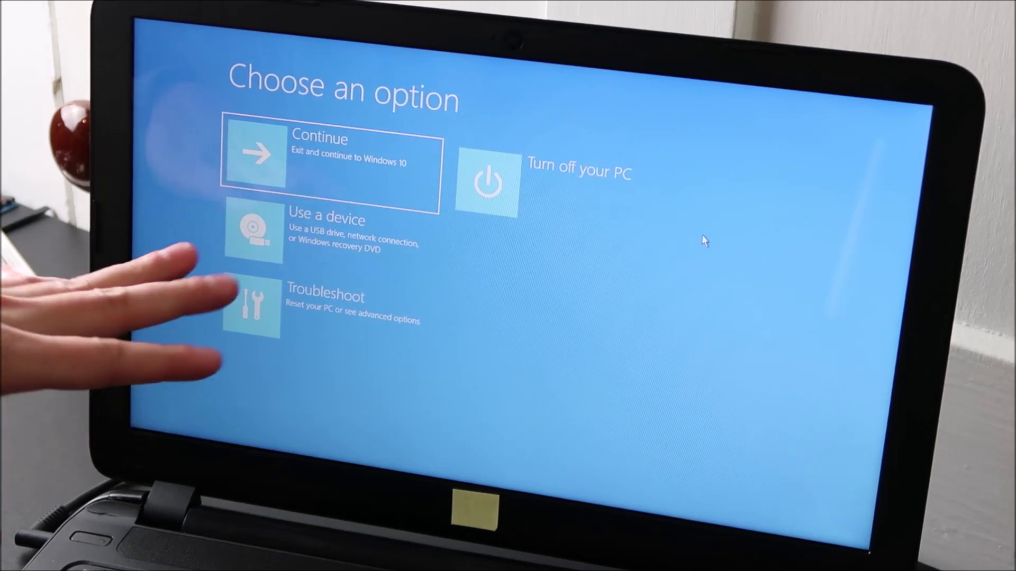
Step: Choose Troubleshoot on the recovery screen to reach Reset this PC and Advanced options
{"action": "left_click", "coordinate": [330, 303]}
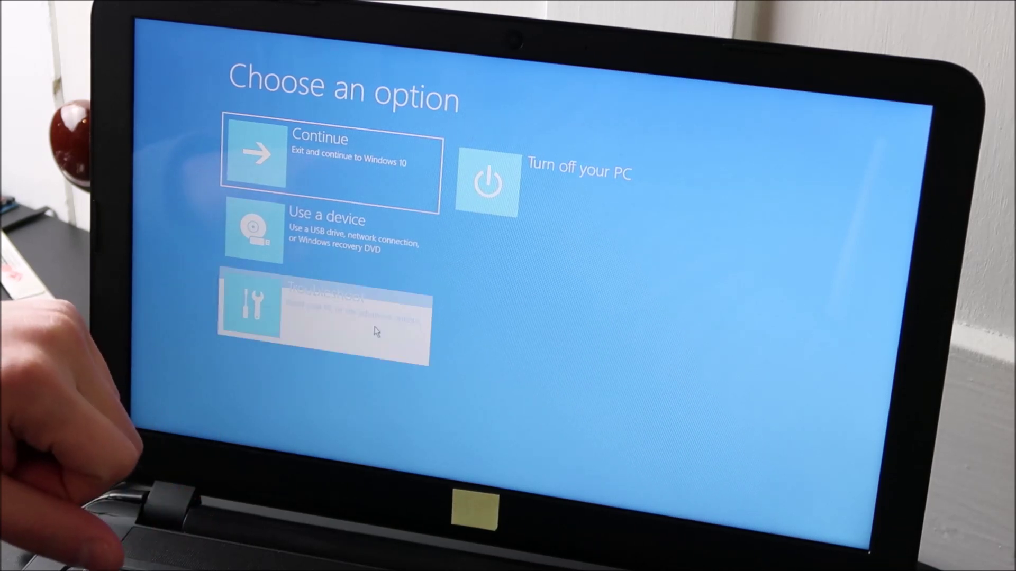
{"action": "left_click", "coordinate": [322, 314]}
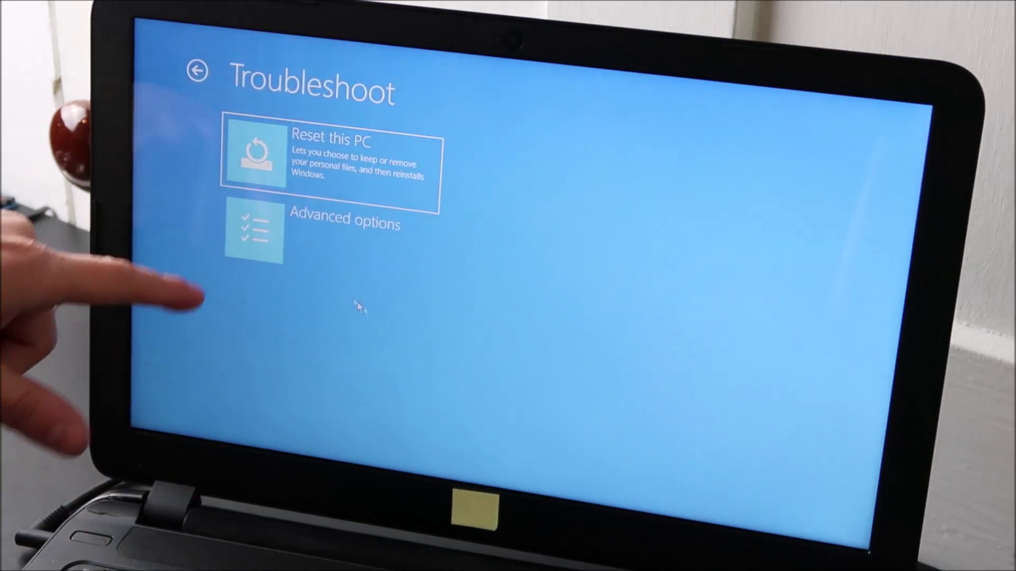